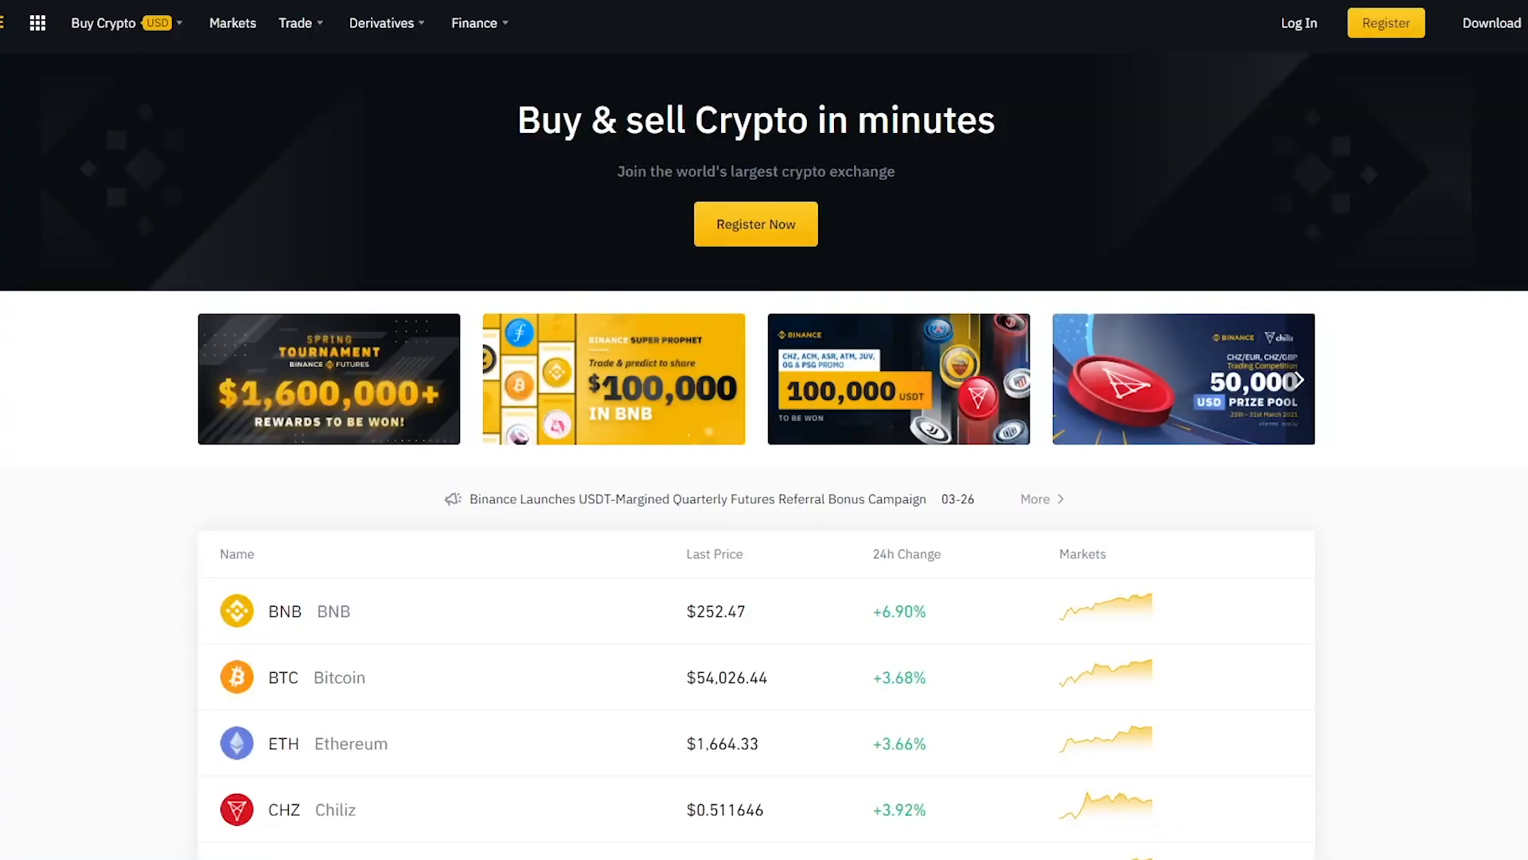
scroll(down, 3)
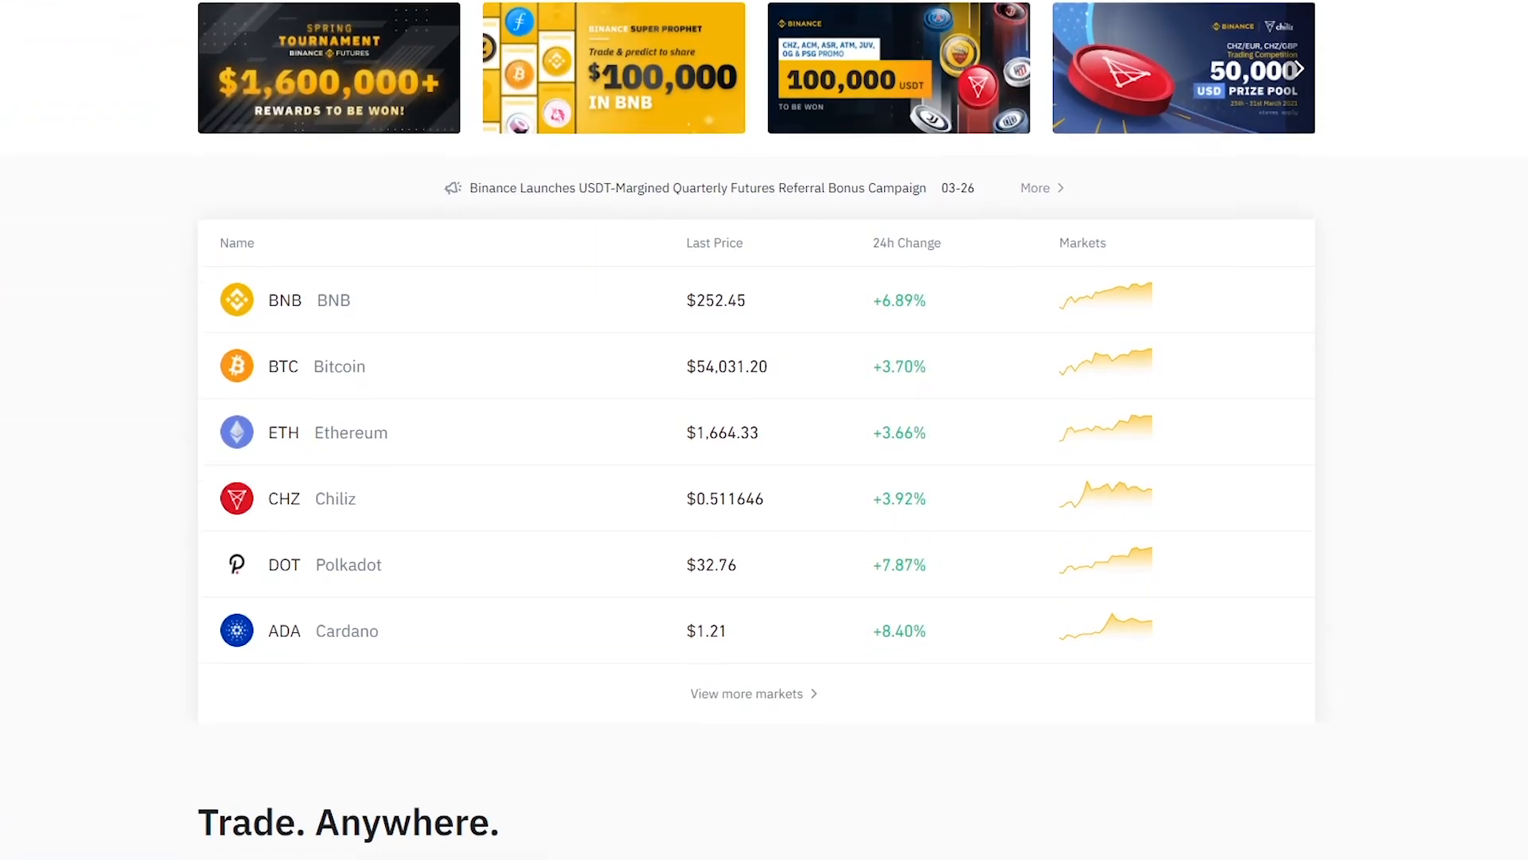